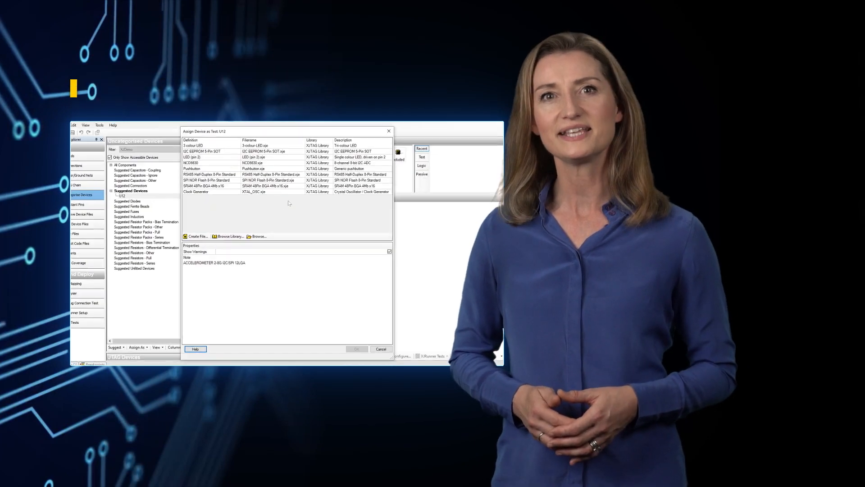
- Choose XJDemo v4_2 - Var B.xlsx from the Board Data folder as the BOM to import
click(198, 236)
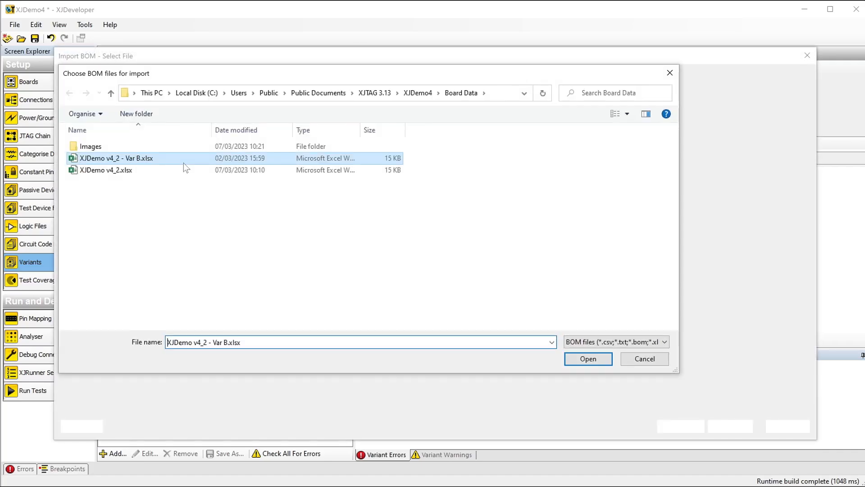
- Confirm the Var B BOM file and finish the import so variant Var B is built
click(588, 359)
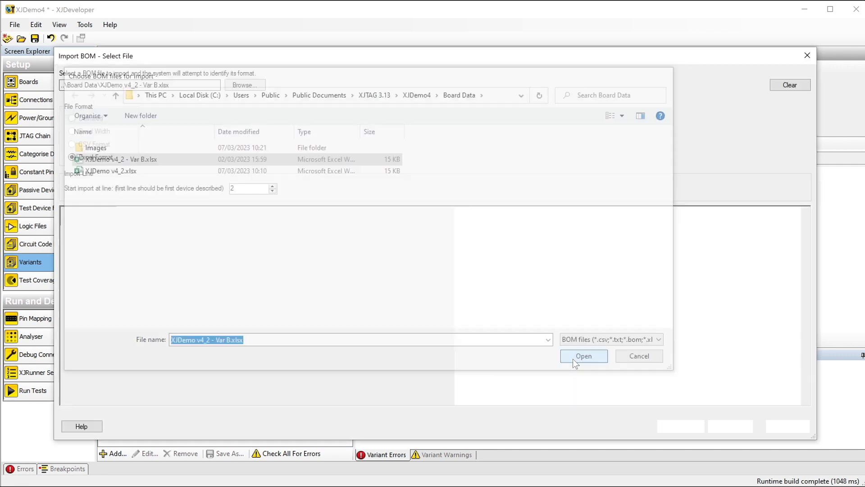
click(584, 356)
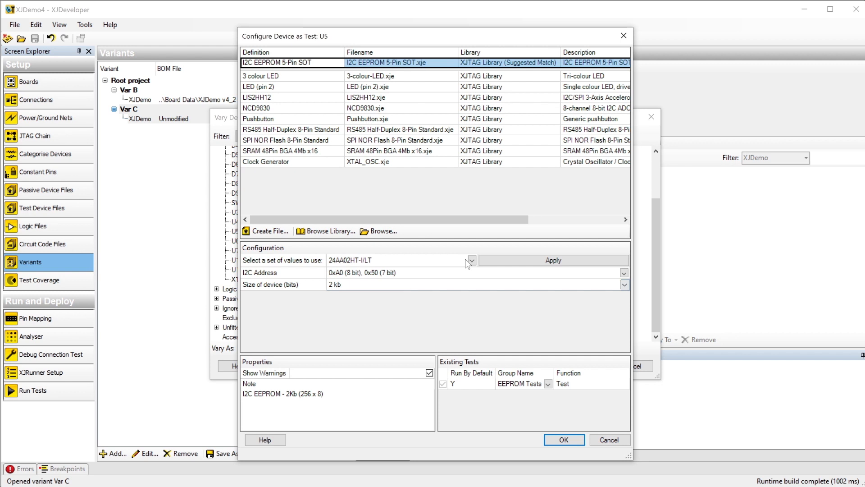
- Show the list of EEPROM part-number value sets available for U5
click(470, 259)
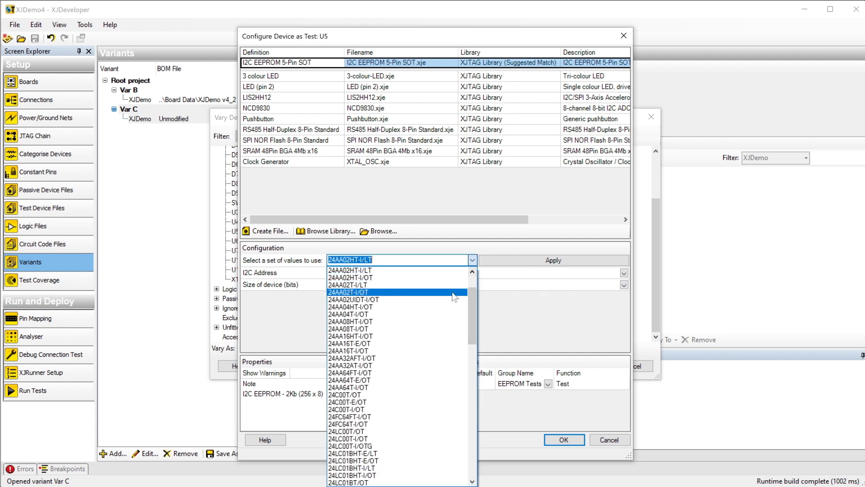
mouse_move(432, 374)
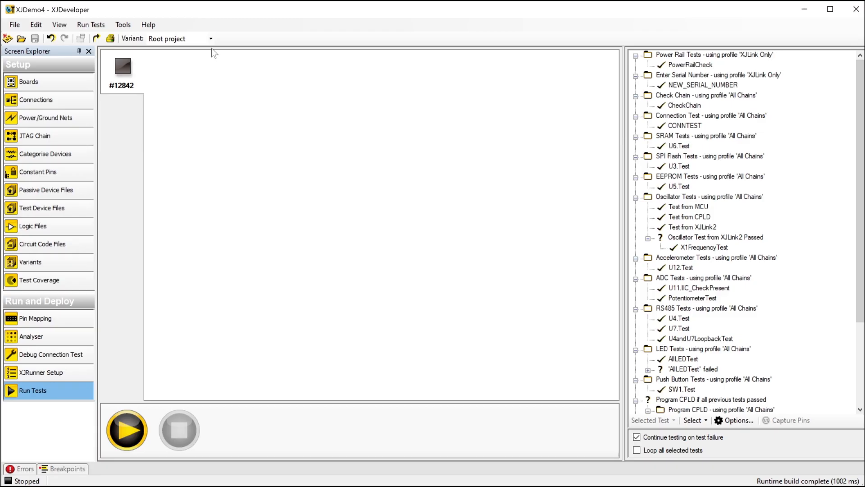
- Return to Categorise Devices to assign suggested device U12 as a test device
click(211, 38)
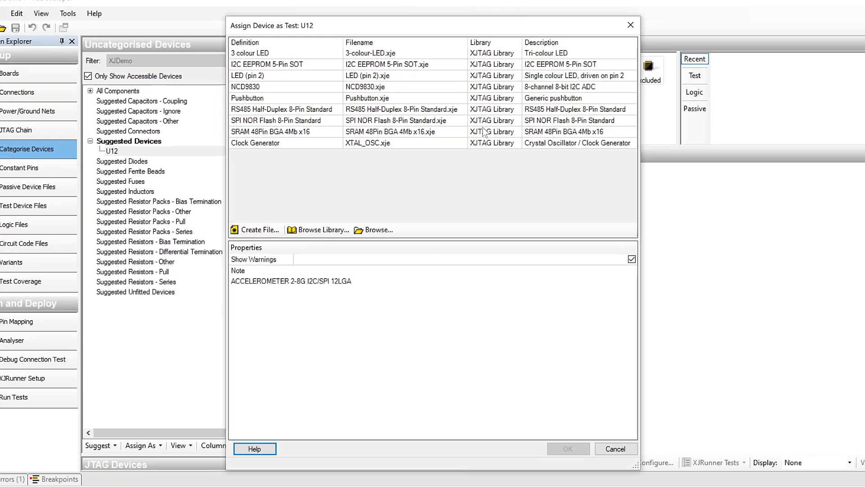
- Create test device file ALIS2HH12TR.xje for U12 with I2C device file creation enabled
click(259, 229)
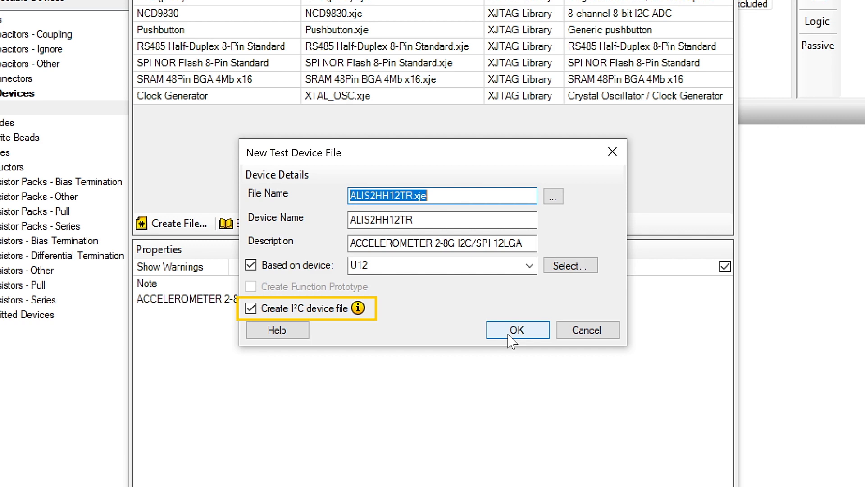
click(517, 330)
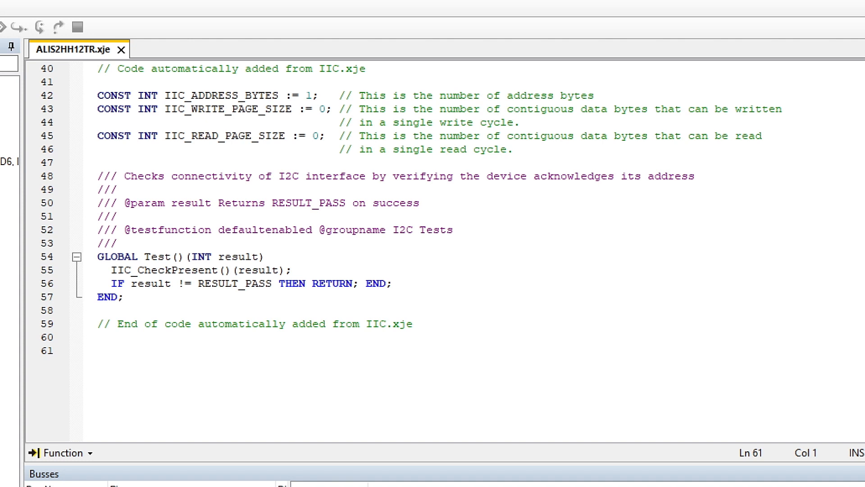
- Switch to the ZCU104 Eval Board project's power and ground net assignment
click(101, 350)
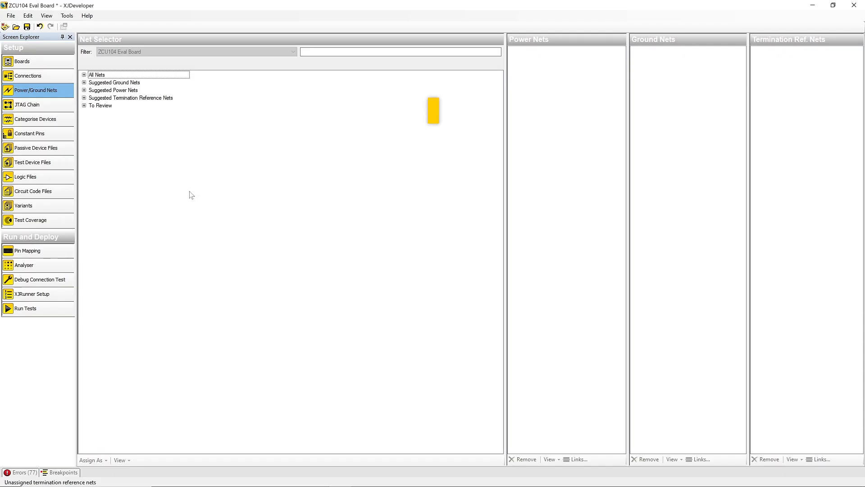
- Expand Suggested Ground Nets, showing GND proposed with a 100% score
click(84, 90)
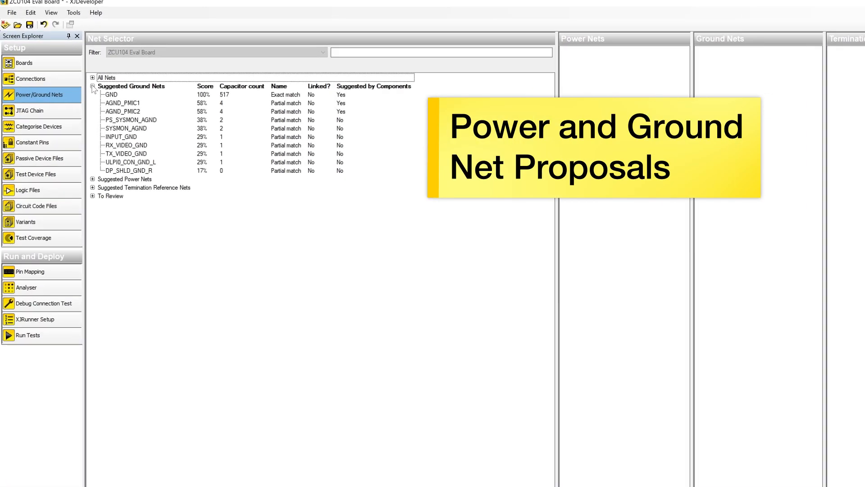